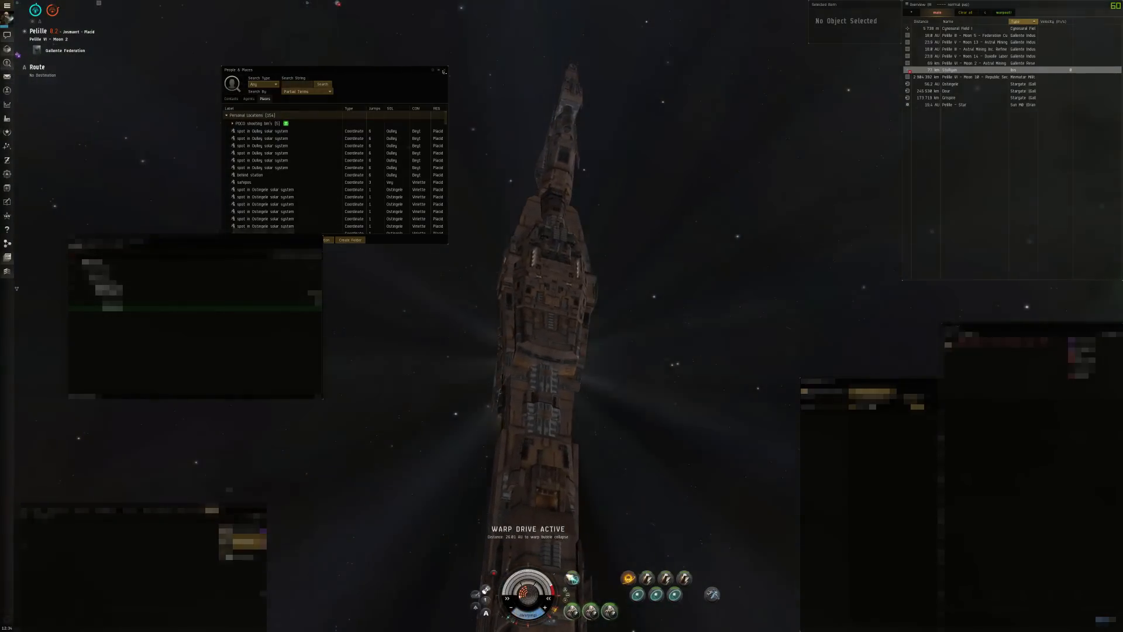
Step: Close the People & Places window while the ship warps to the saved bookmark
left_click(444, 71)
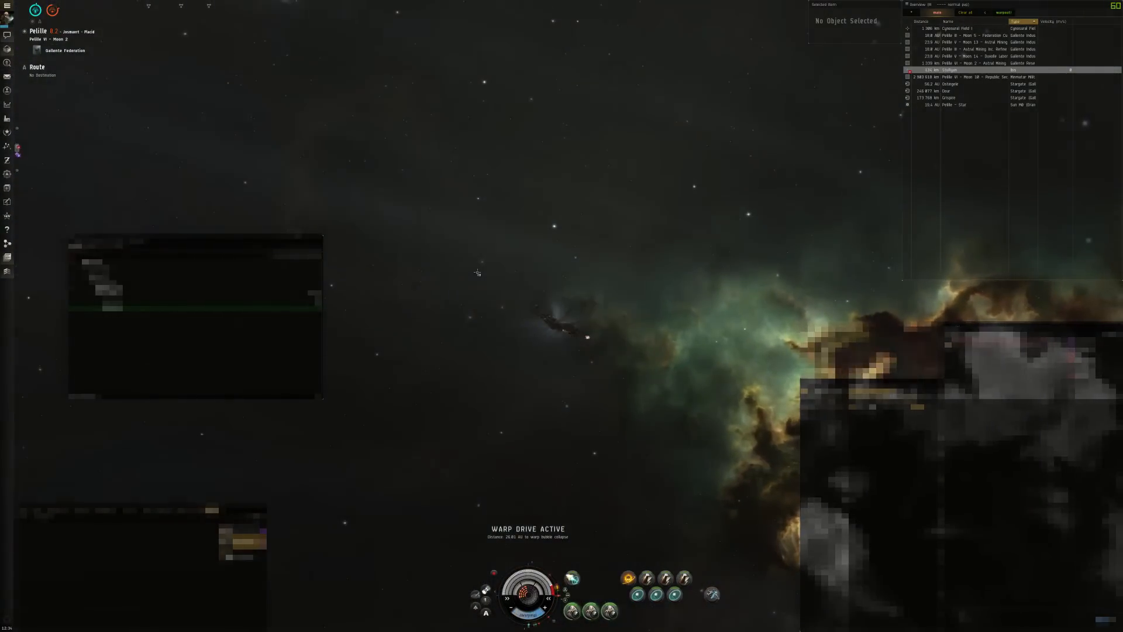